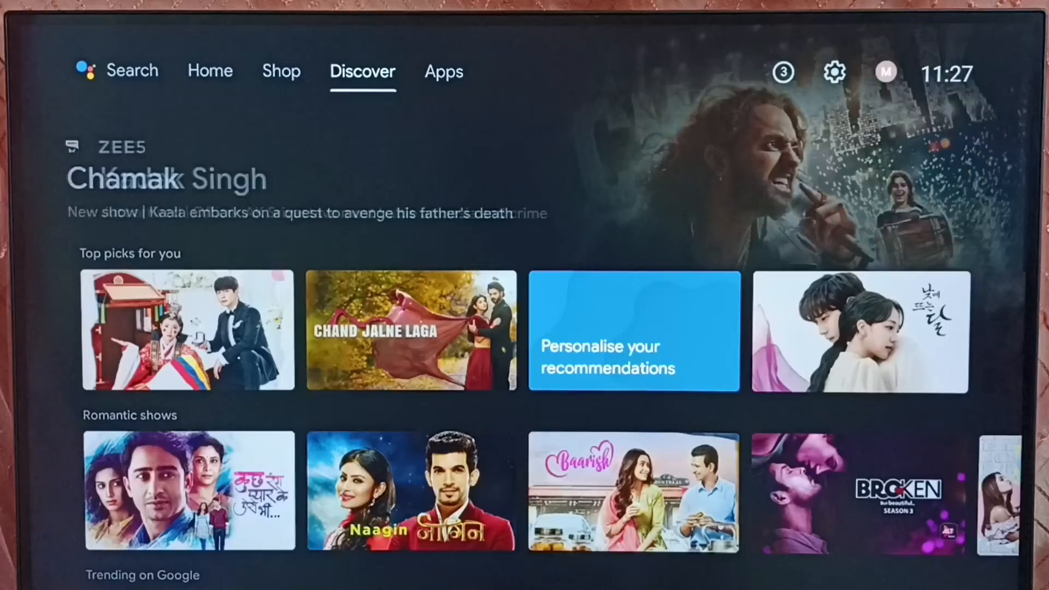
- Select the Apps tab to list installed apps like Netflix and YouTube
click(443, 72)
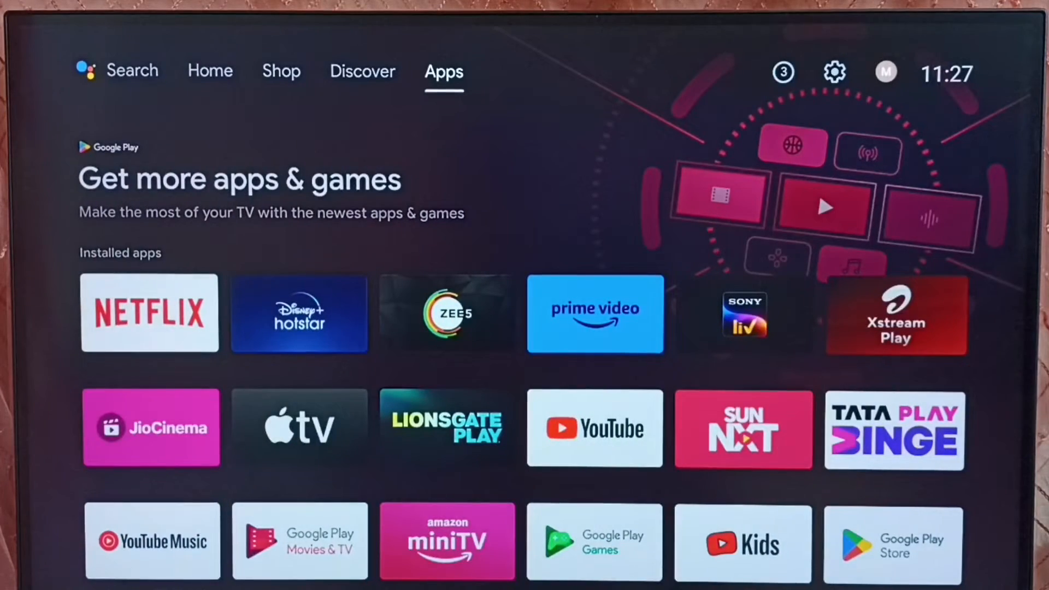
mouse_move(833, 72)
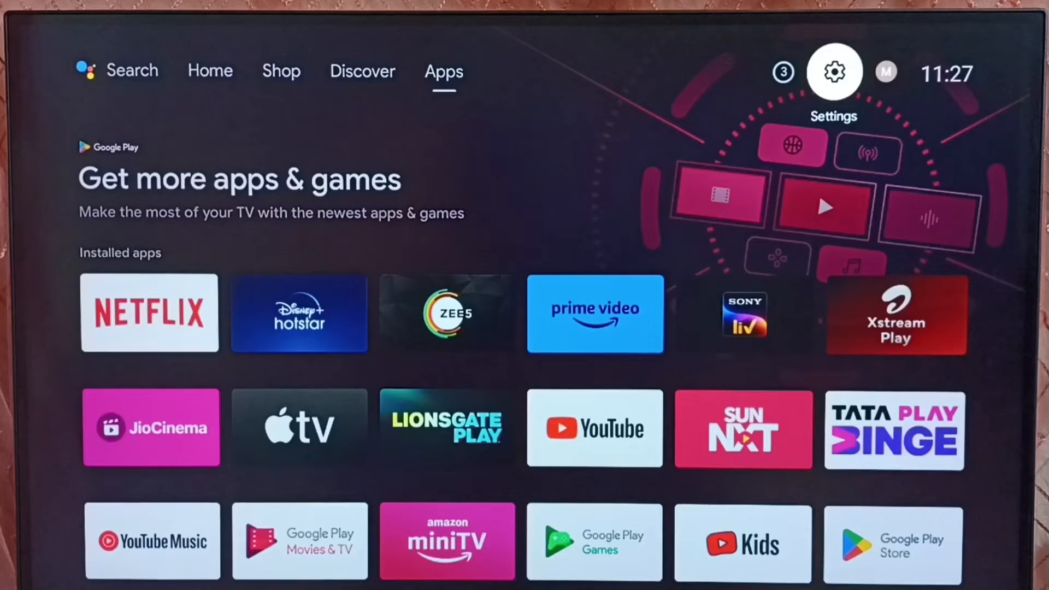
- Open the TV settings (Droid Settings) page from the Settings gear
click(833, 71)
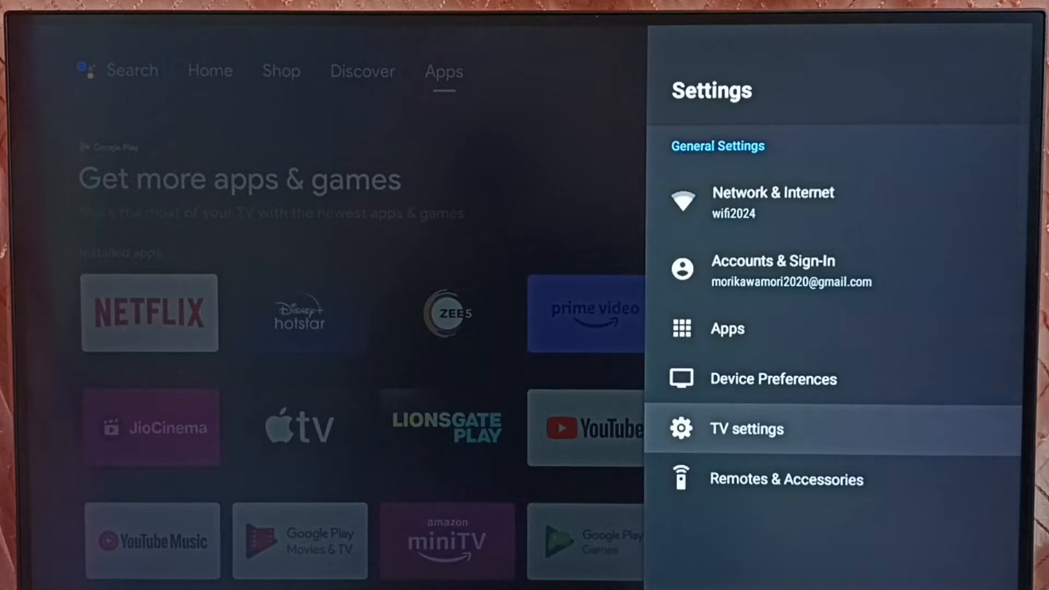
key(up)
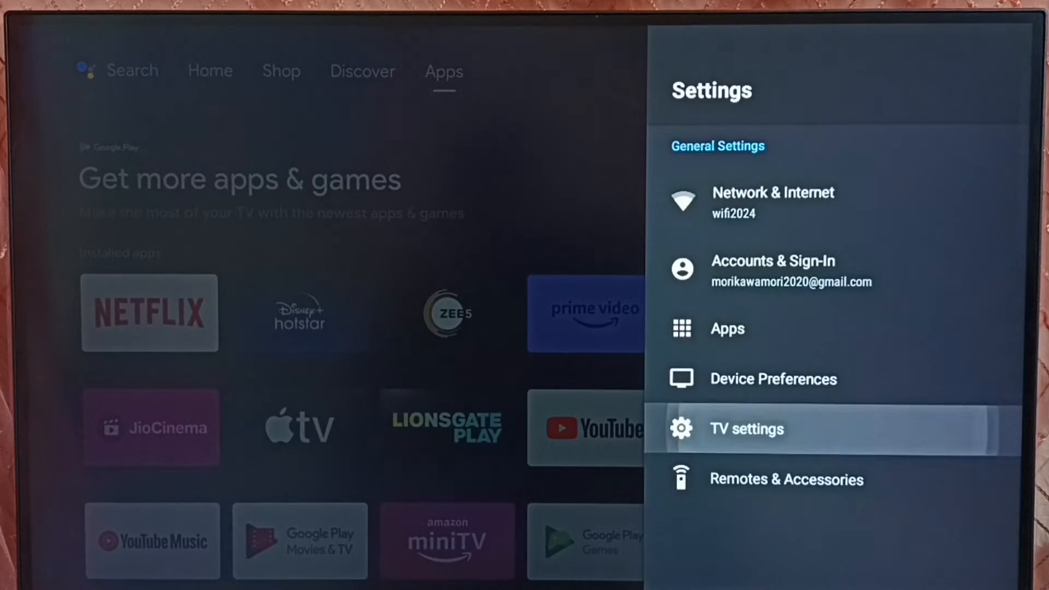
click(747, 429)
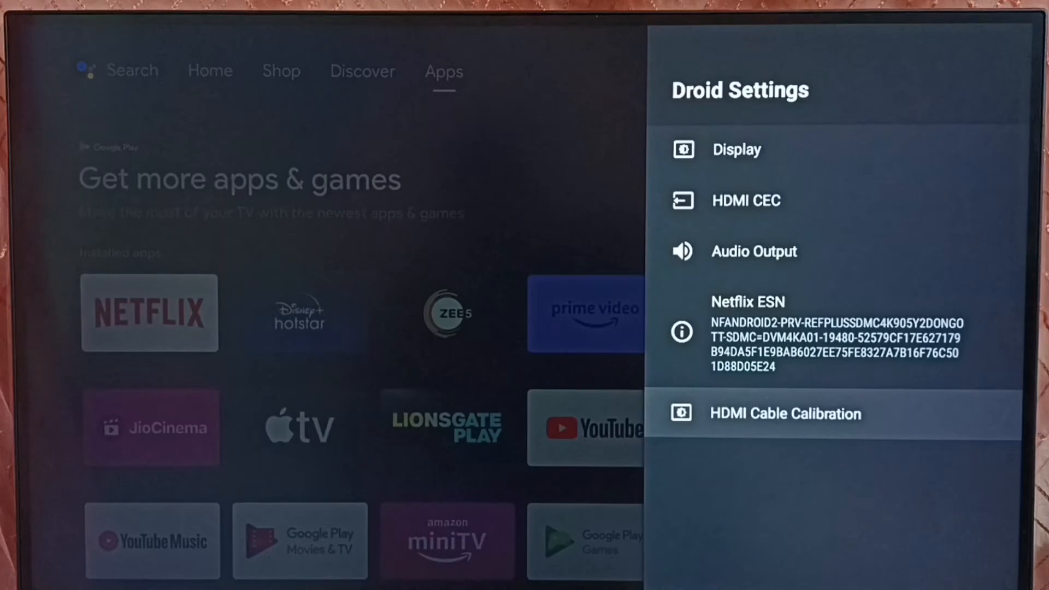
- Select HDMI Cable Calibration in Droid Settings
click(785, 413)
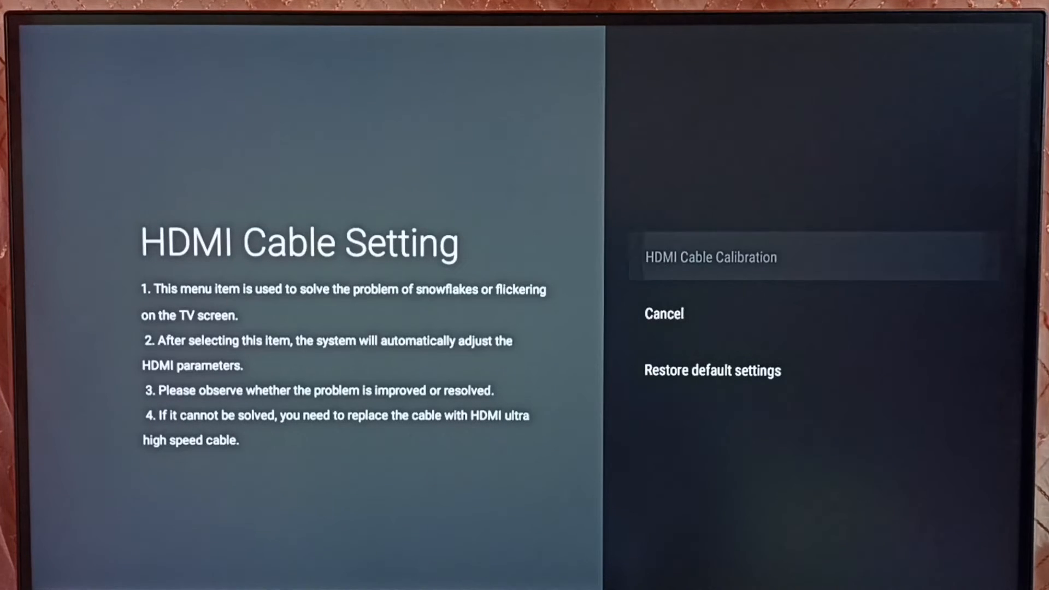
- Run HDMI cable calibration and save the result in the success dialog
click(711, 257)
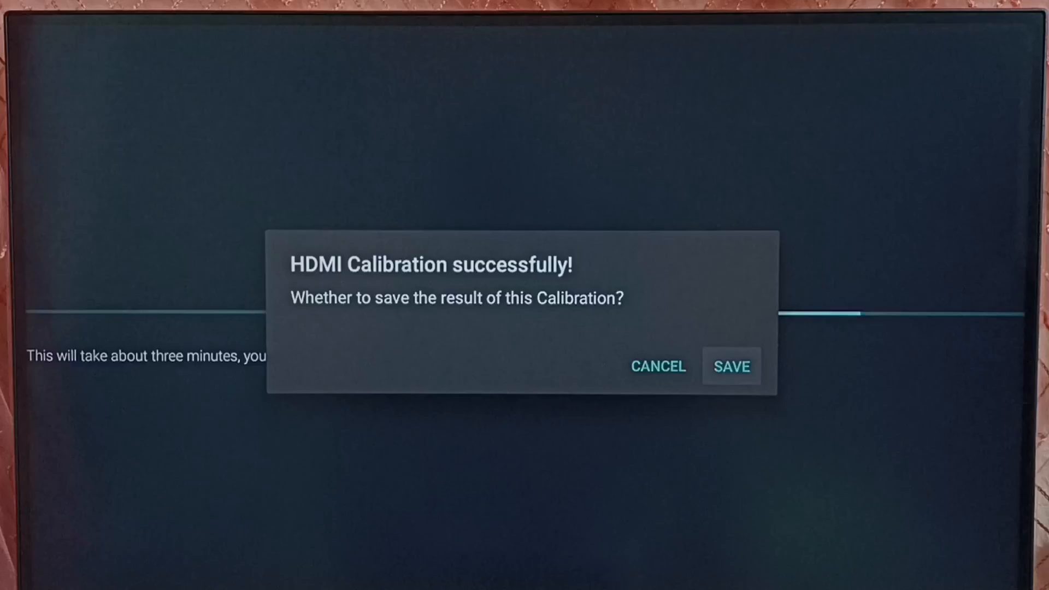
click(730, 366)
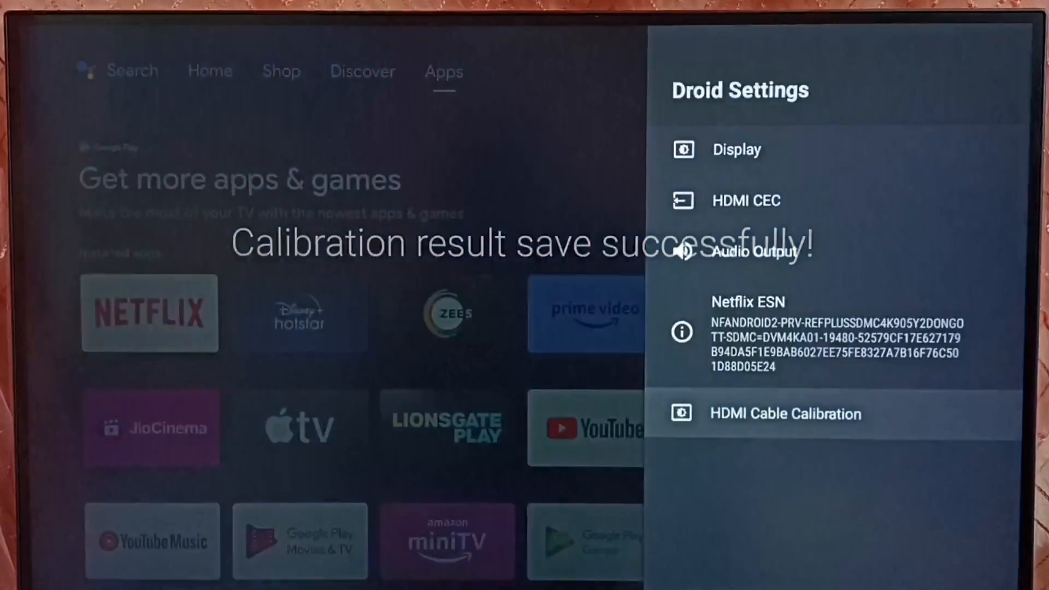